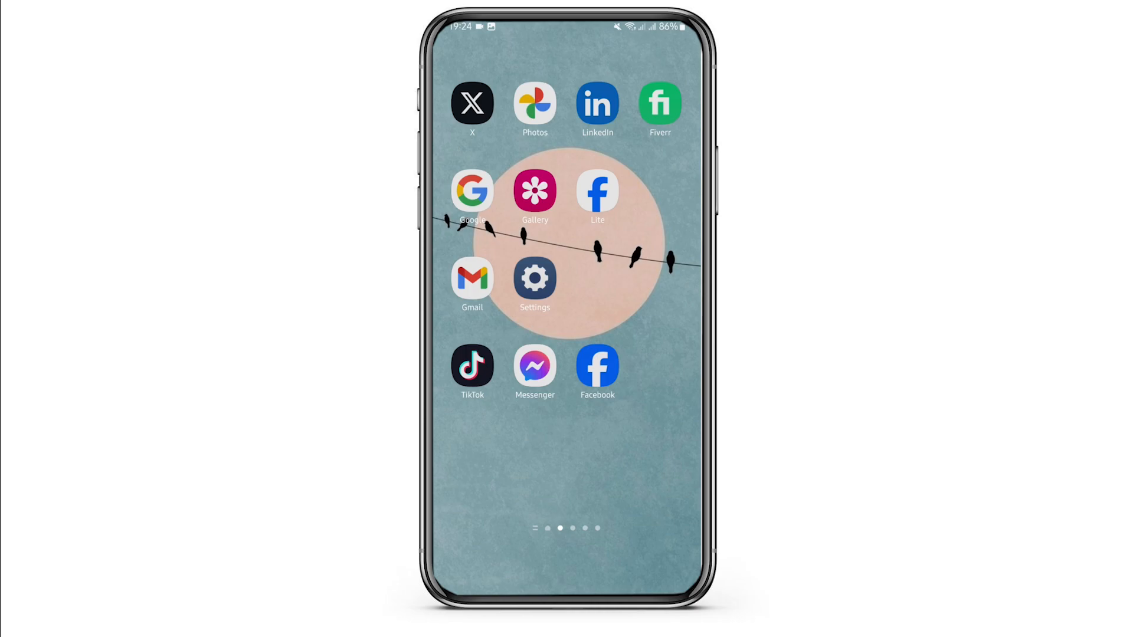
Step: Launch Messenger from the home screen to its Chats list
click(534, 365)
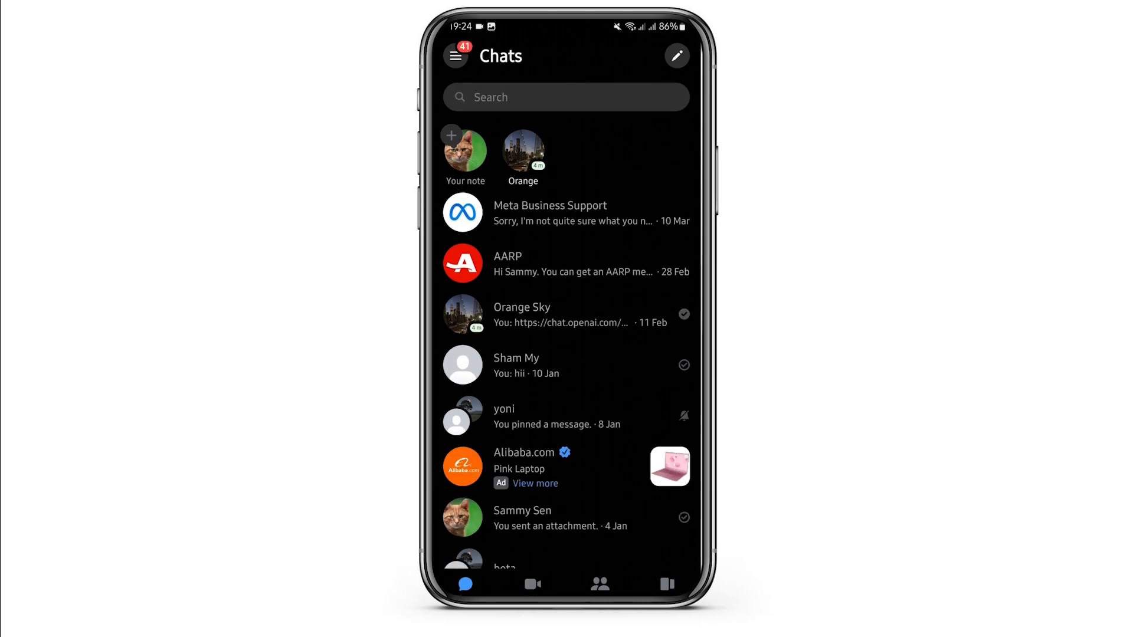
Step: Reach the Active Status settings showing both 'Show when you're active' options on
click(456, 55)
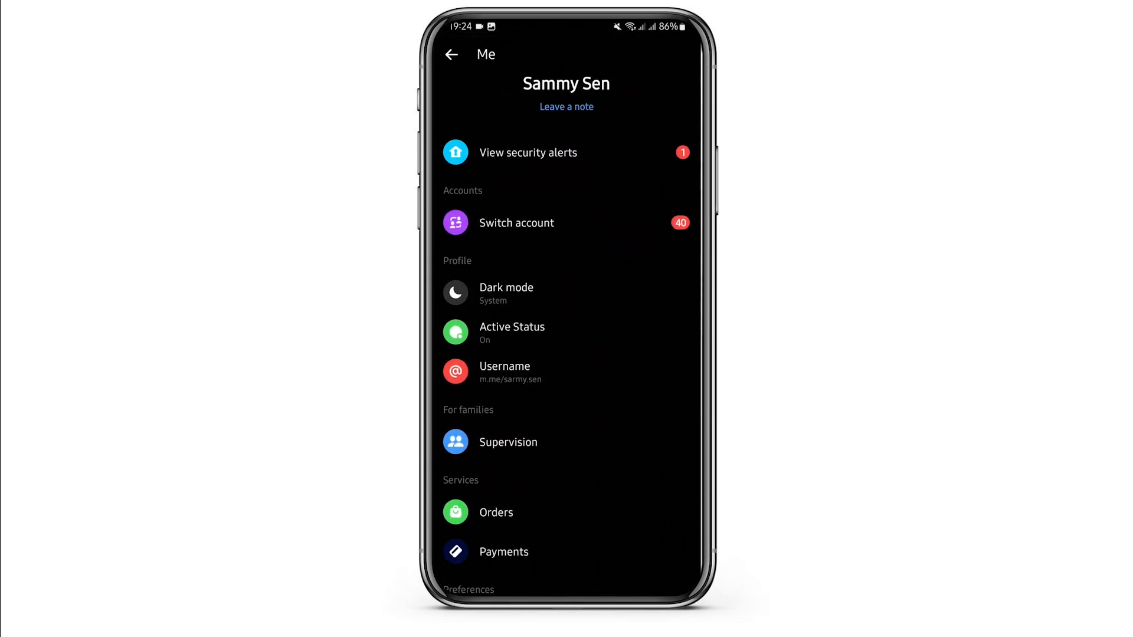
scroll(down, 3)
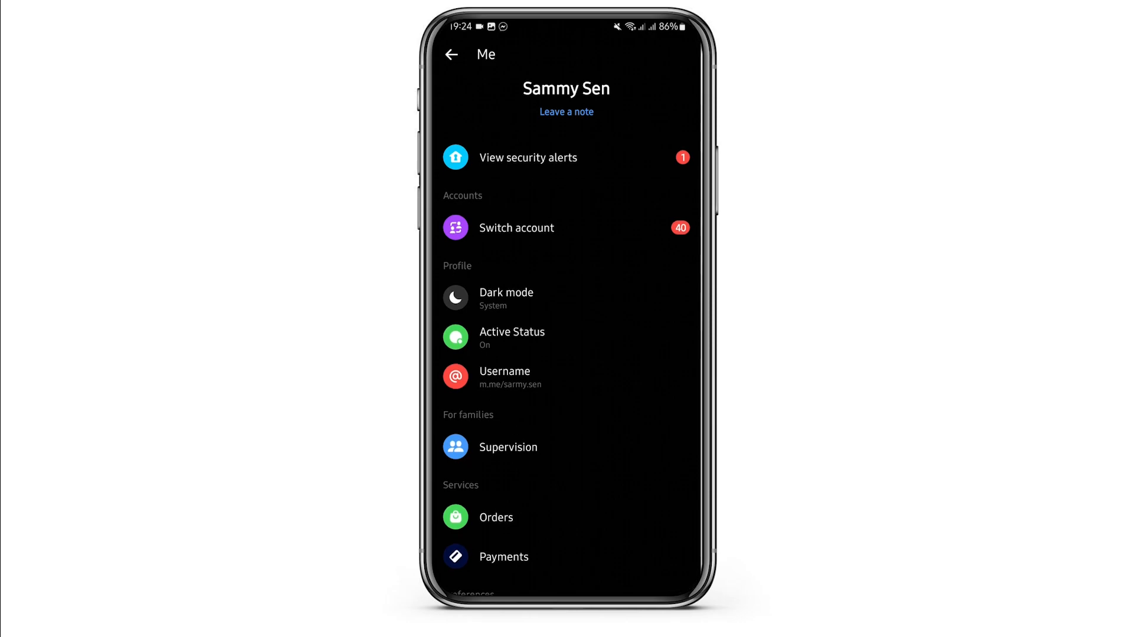
click(511, 337)
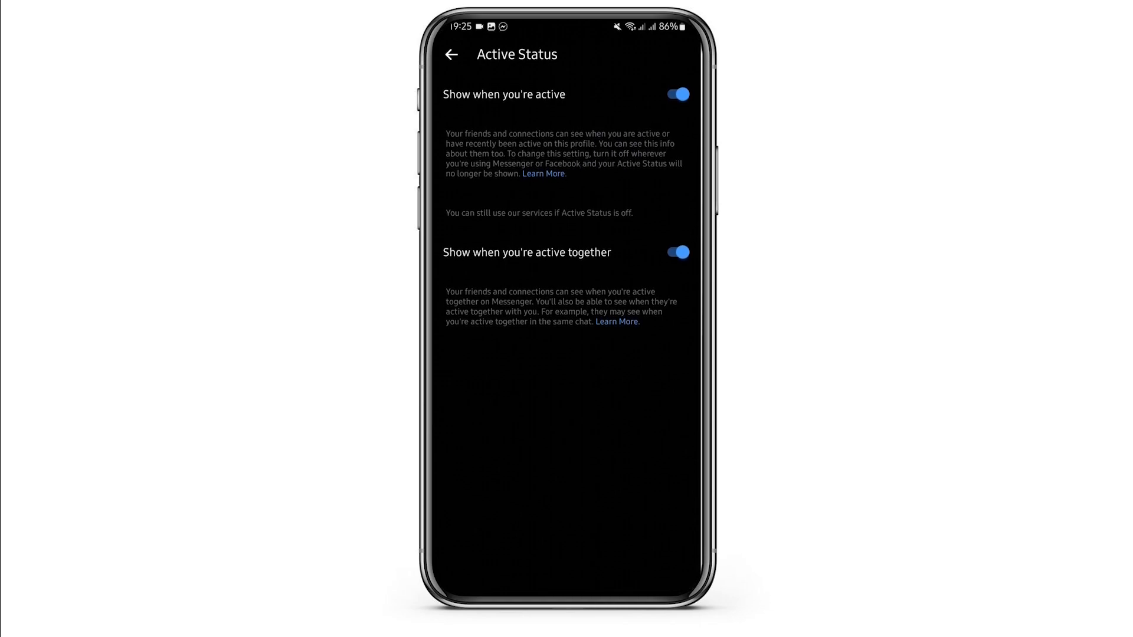
Step: Leave Active Status and reach the Orange chat showing 'Active 5 minutes ago'
click(676, 252)
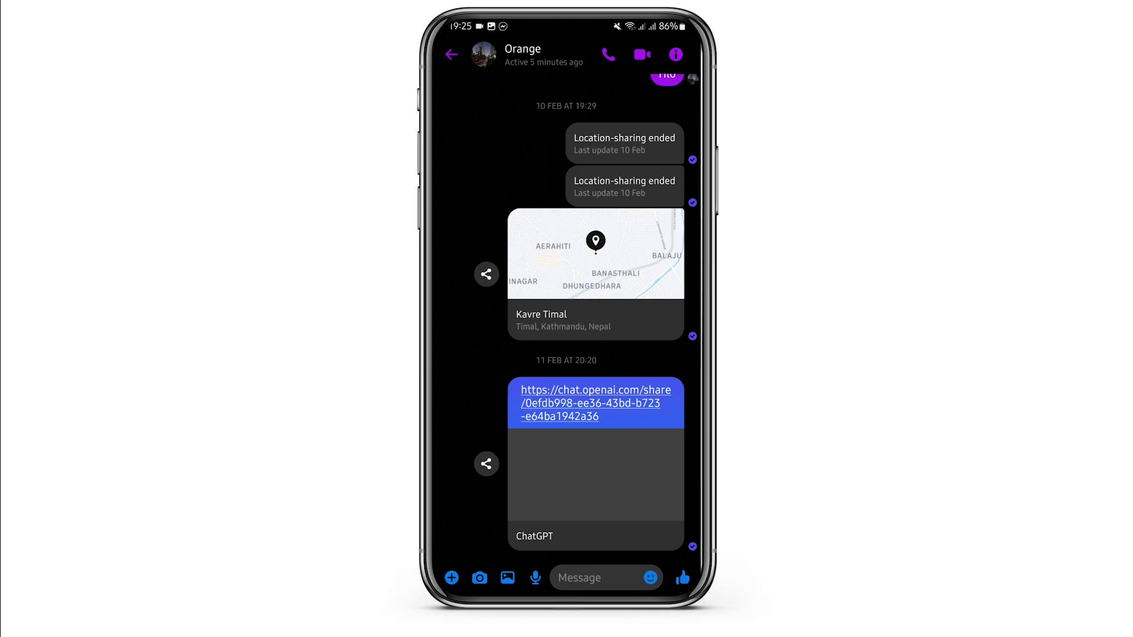
Step: Send 'Hey' to Orange and return to the Chats list showing it as latest
click(585, 577)
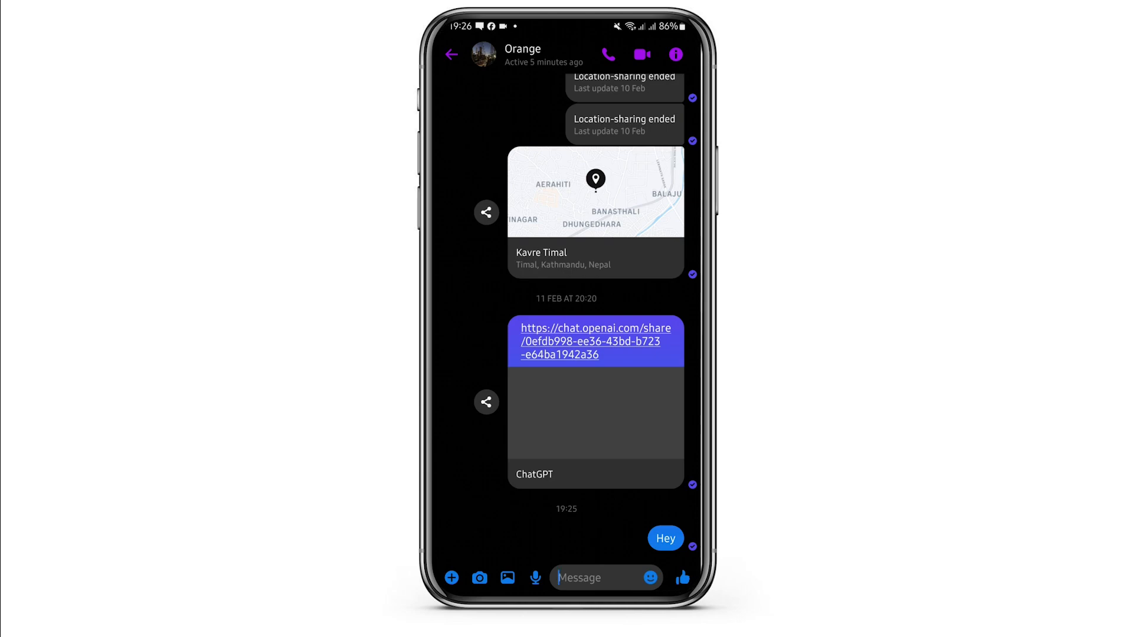
click(452, 55)
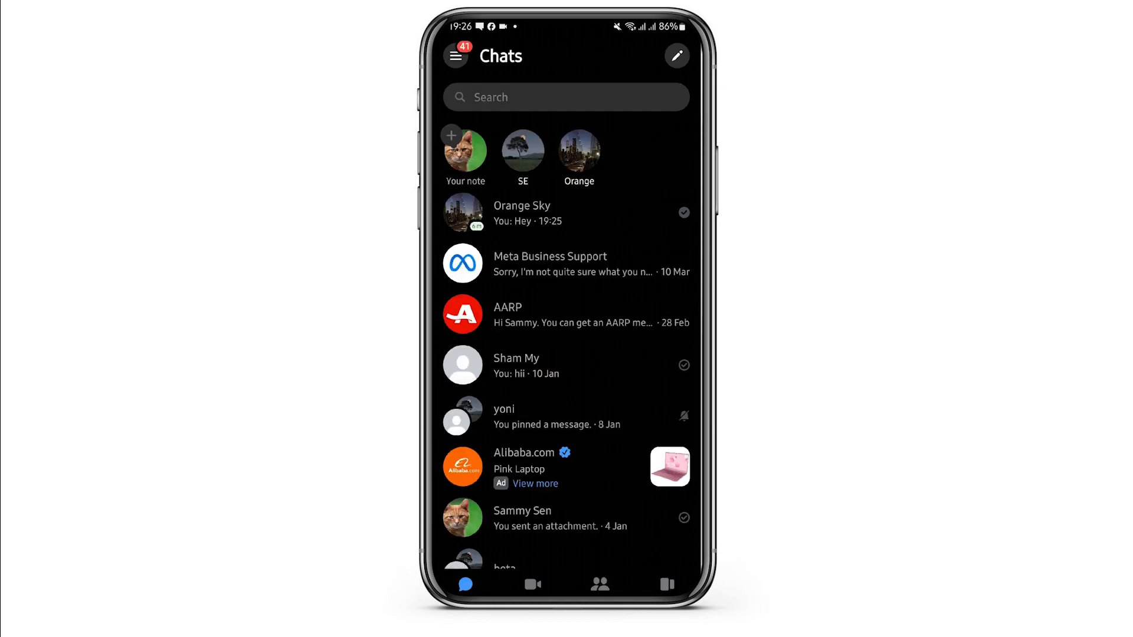